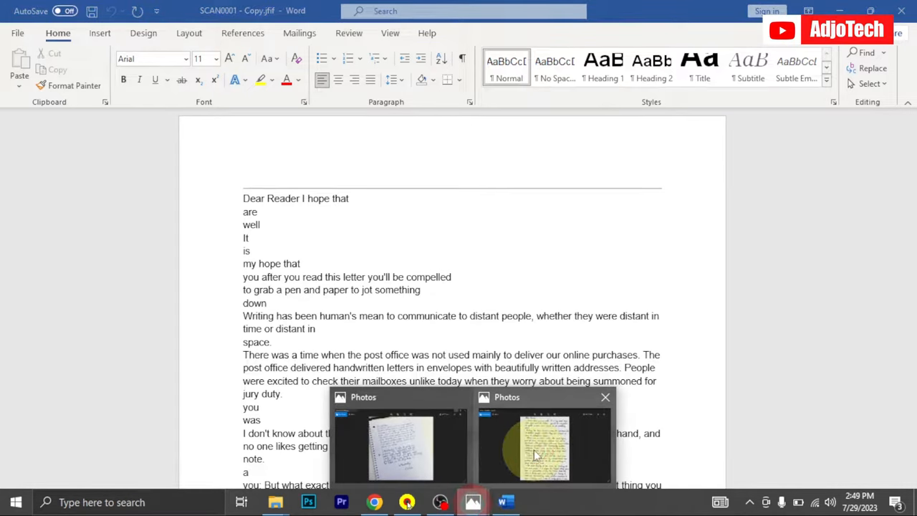
- Switch from the converted letter in Word to the Gmail inbox in Chrome
left_click(545, 447)
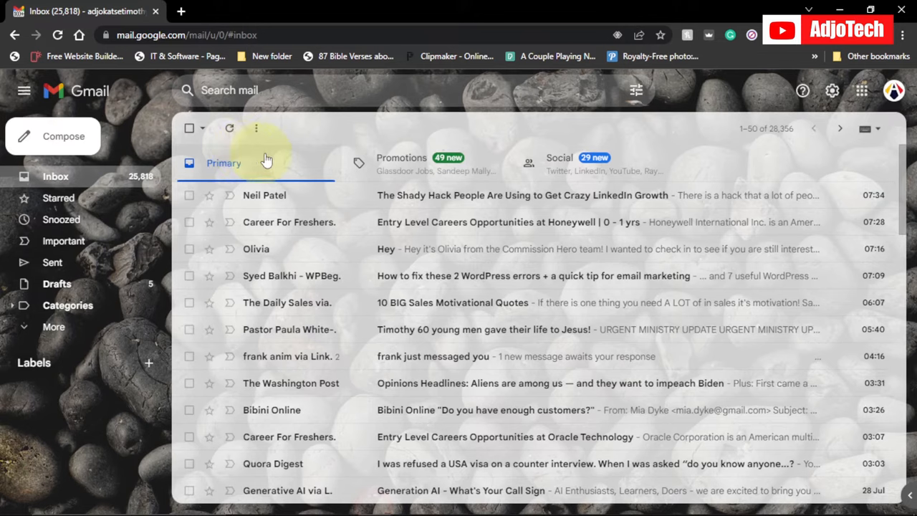
mouse_move(657, 134)
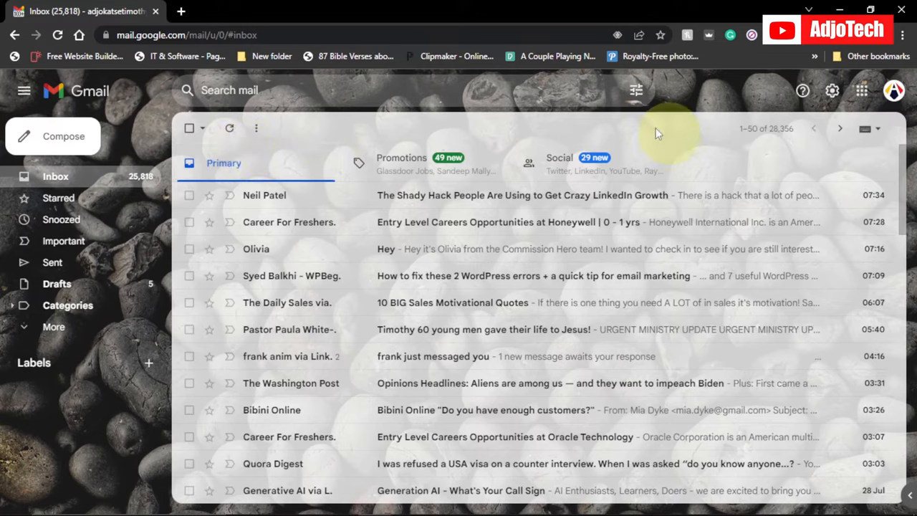
- Launch Google Drive in a new tab from the Google apps grid
left_click(861, 90)
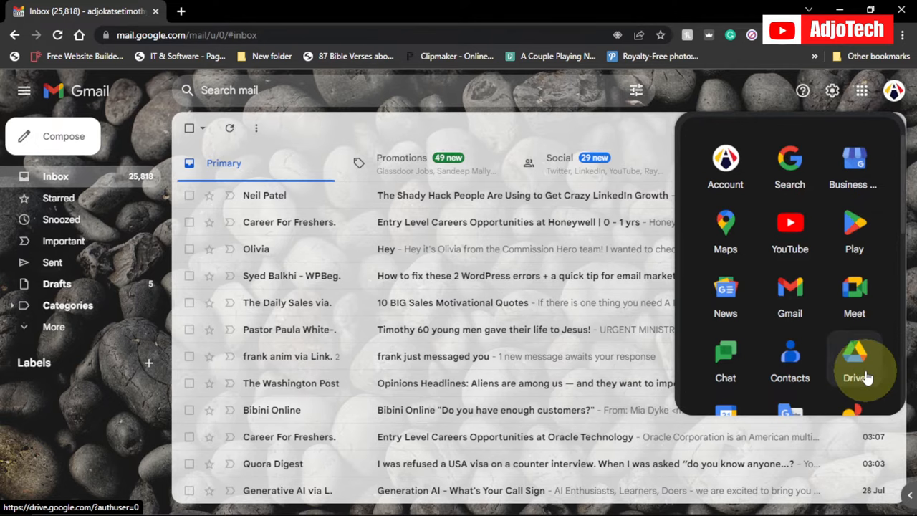
left_click(854, 358)
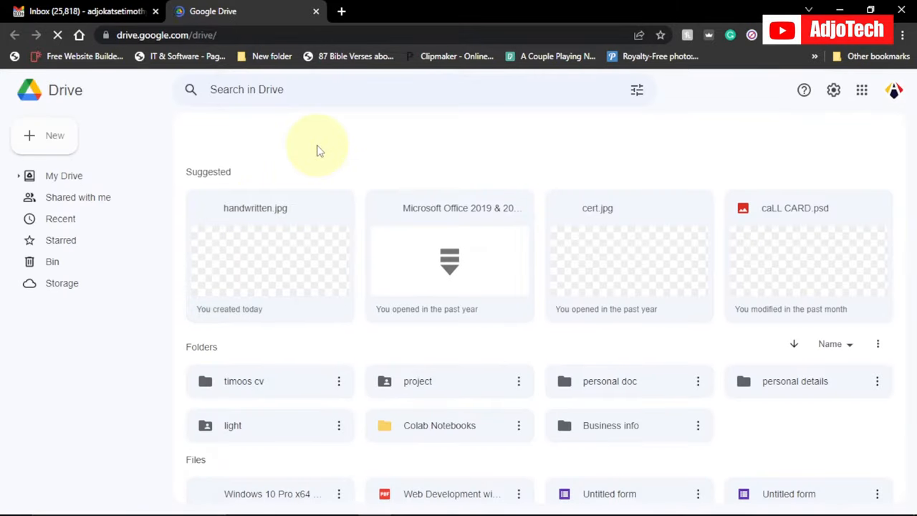
- Upload SCAN0001 - Copy.jfif from Downloads and view the Recent files list
left_click(64, 176)
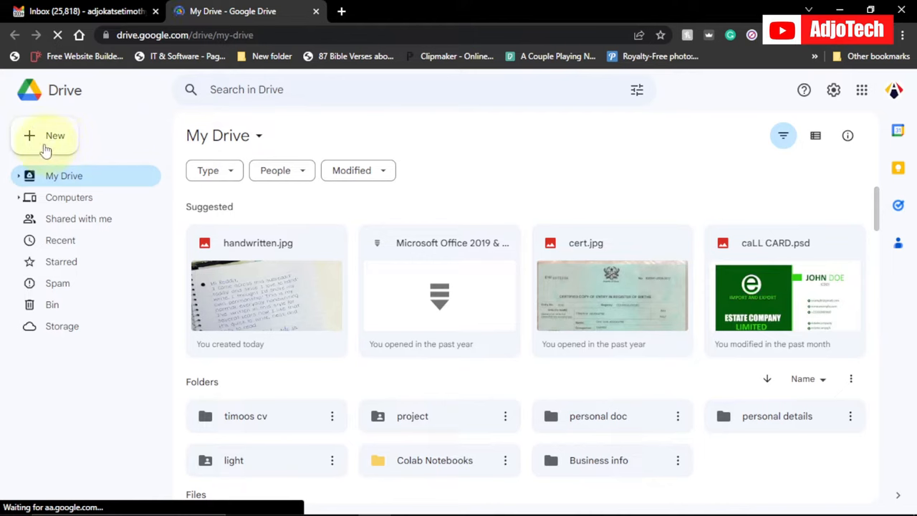
left_click(44, 136)
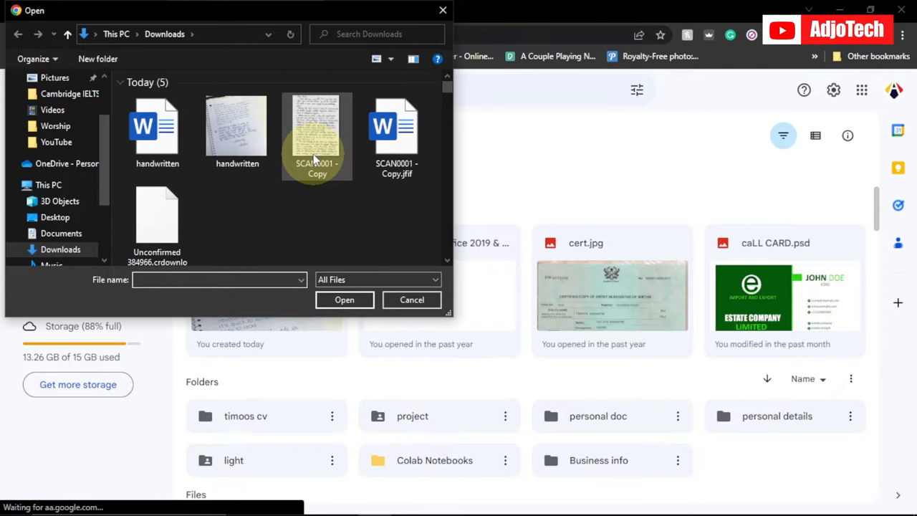
left_click(316, 133)
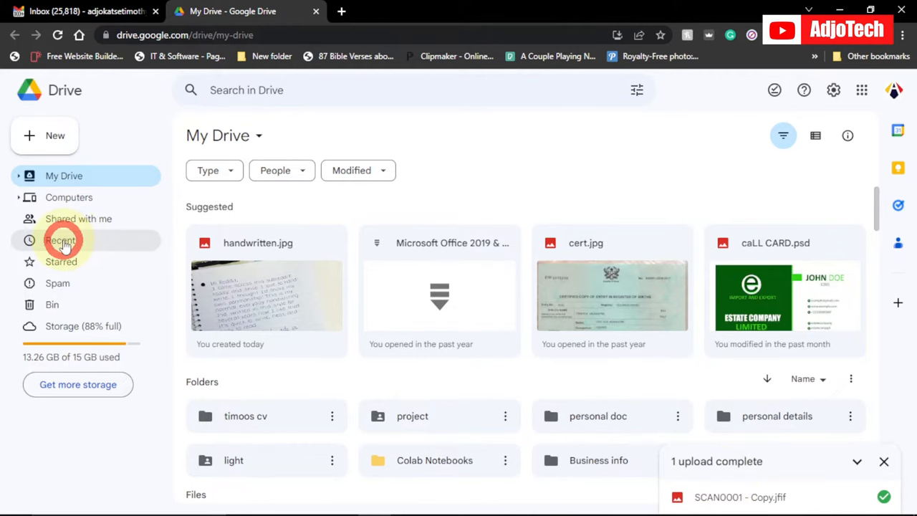
left_click(61, 240)
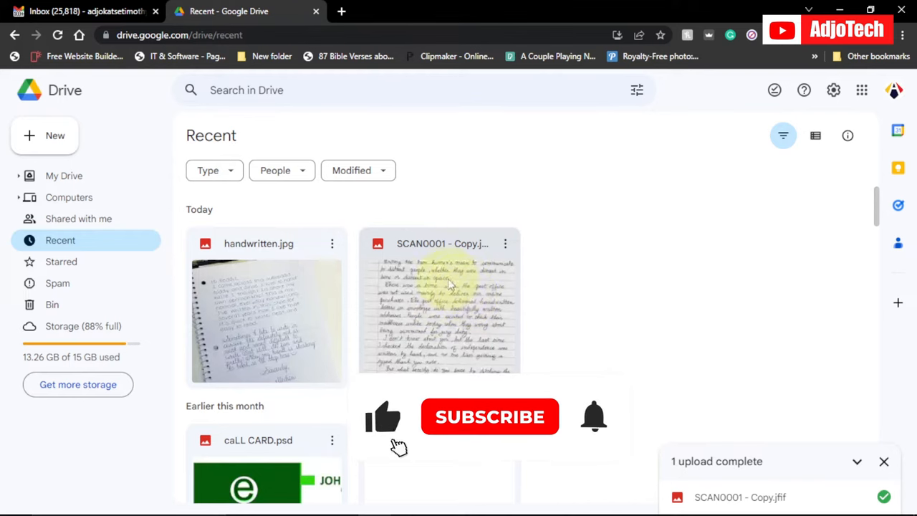
- Open SCAN0001 - Copy.jfif with Google Docs via its right-click Open with menu
left_click(490, 416)
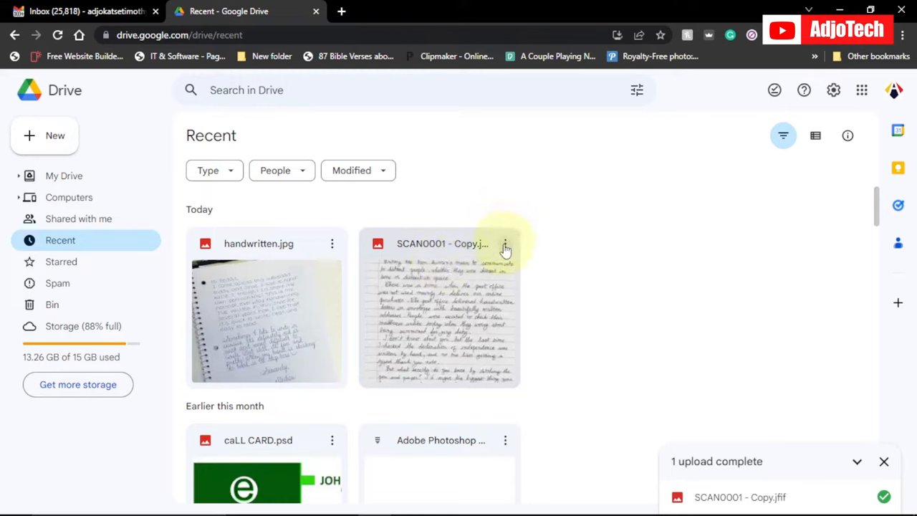
right_click(505, 244)
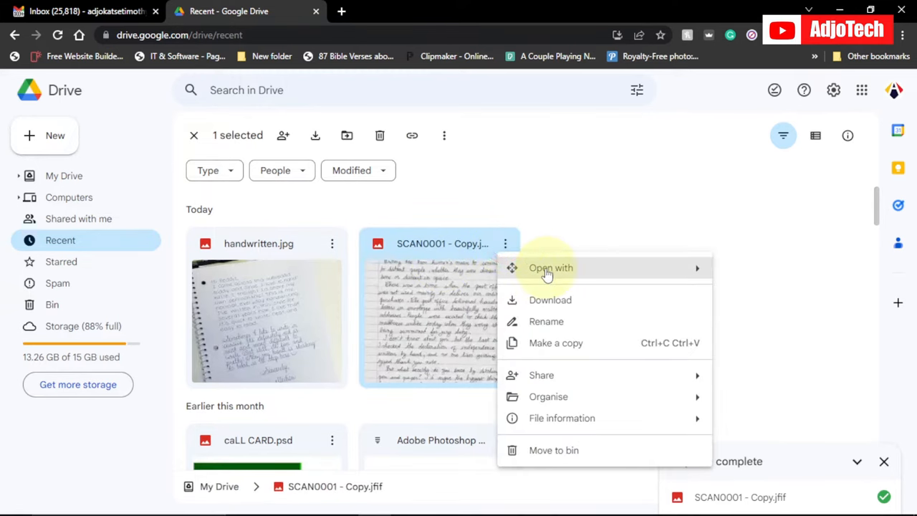
left_click(551, 268)
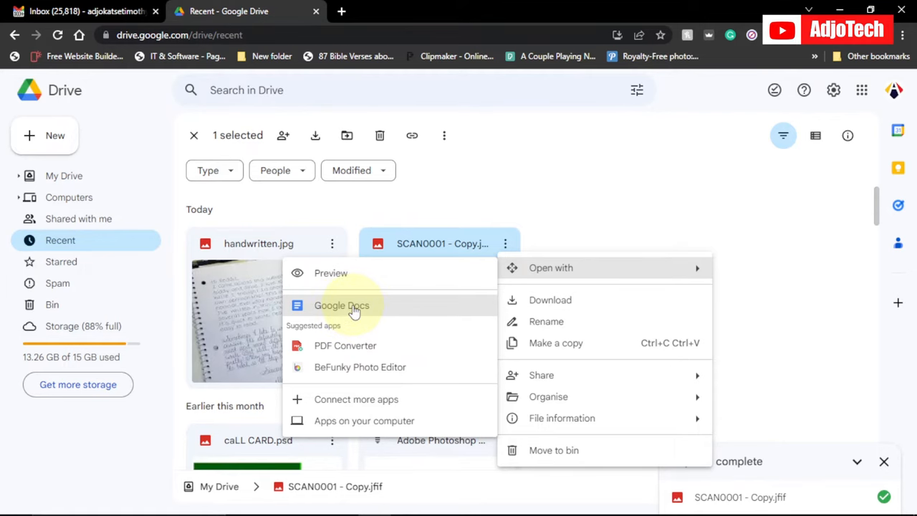
left_click(341, 306)
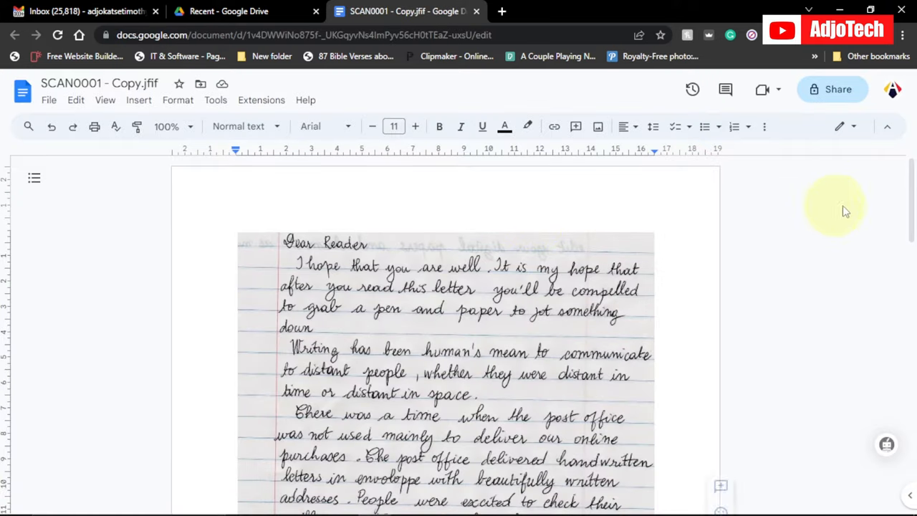
mouse_move(910, 183)
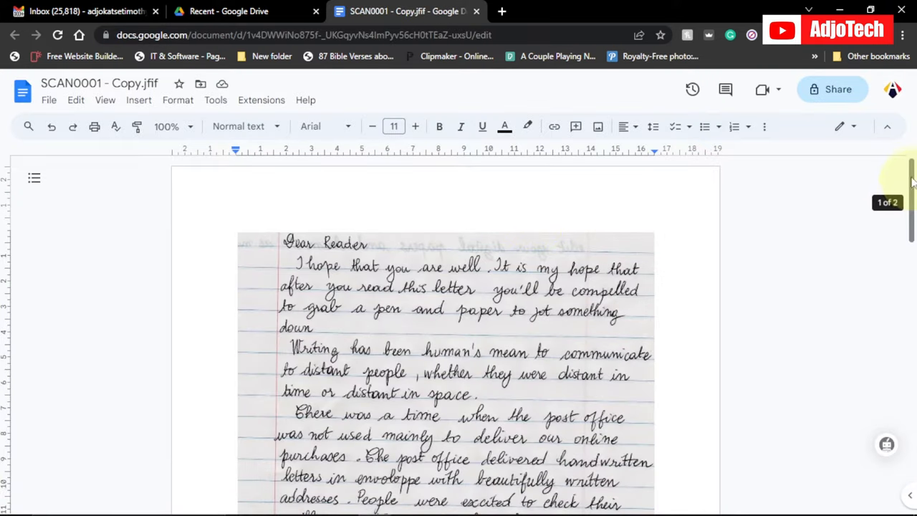
- Scroll through the recognised letter text below the handwritten image
scroll("down", 3)
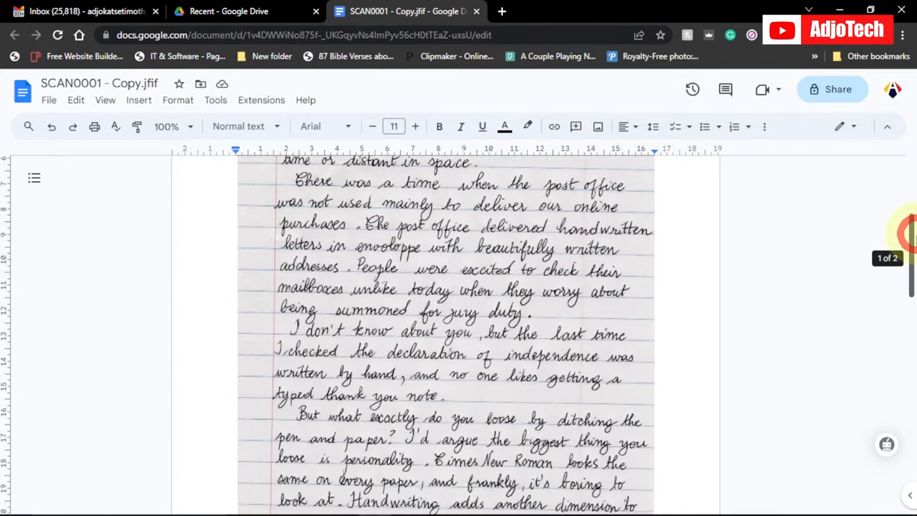
scroll("down", 3)
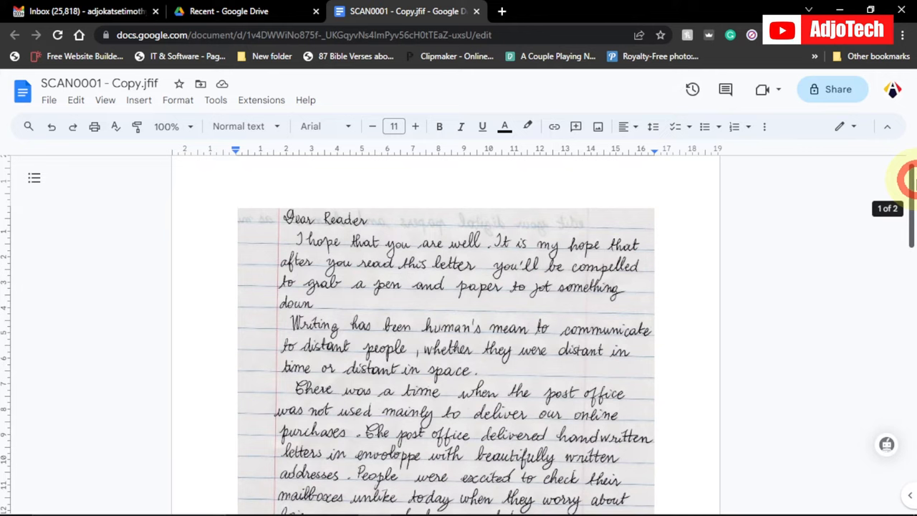
scroll("down", 3)
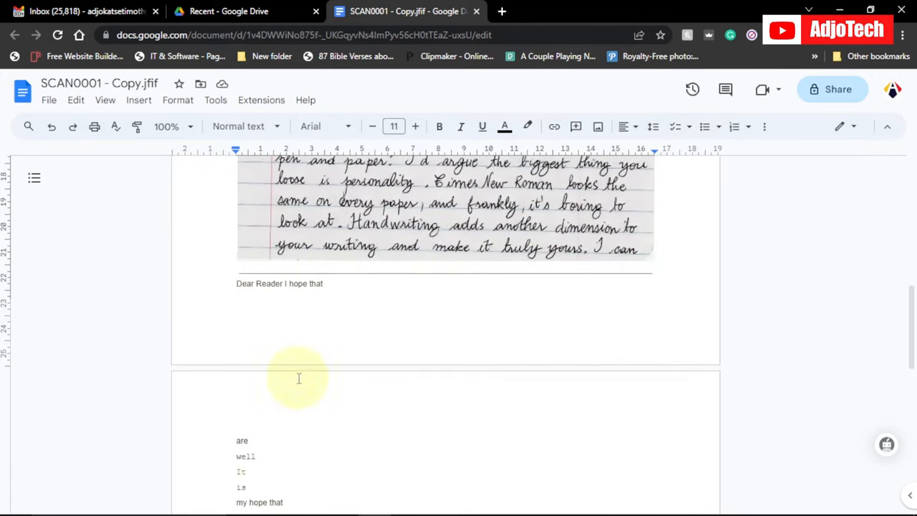
scroll("down", 3)
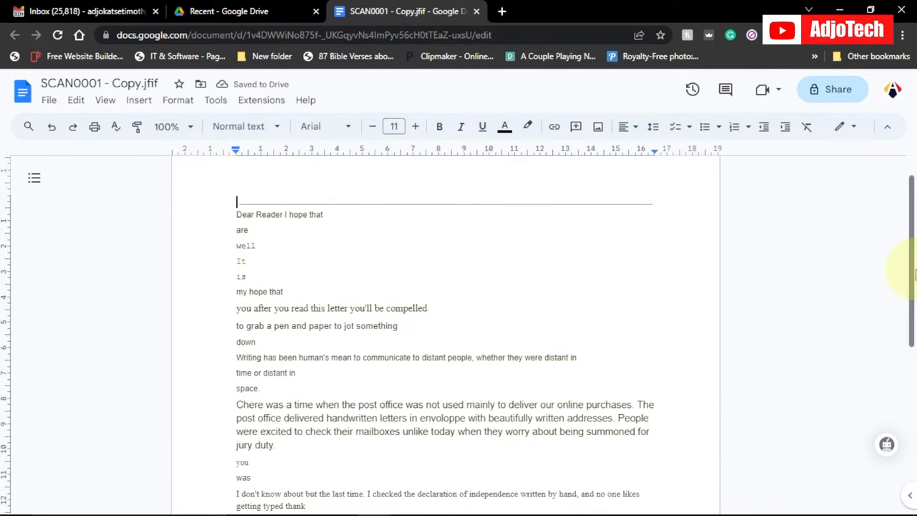
- Select all the letter's text and start a spelling and grammar check
scroll("down", 3)
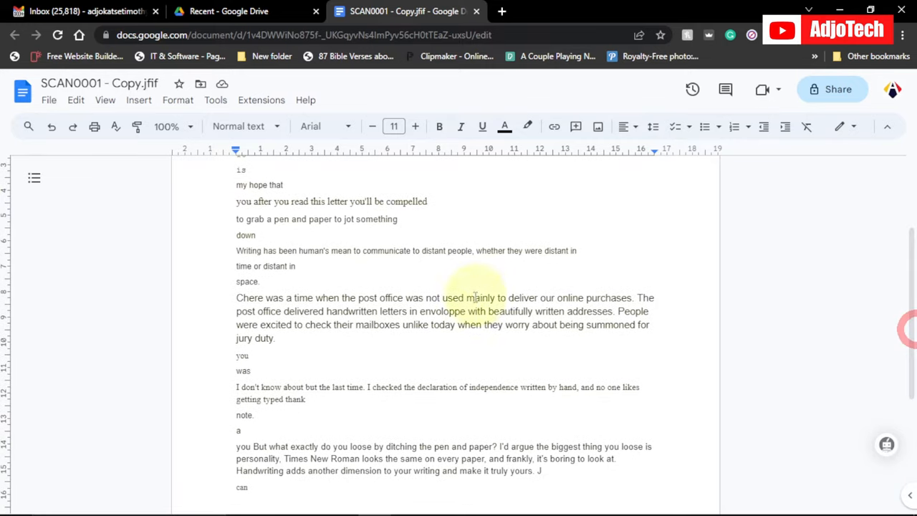
key("ctrl+a")
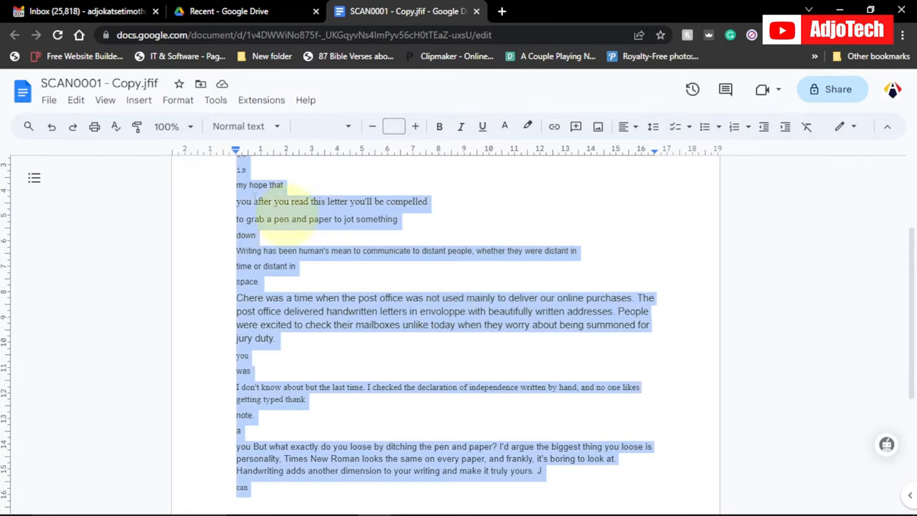
left_click(116, 126)
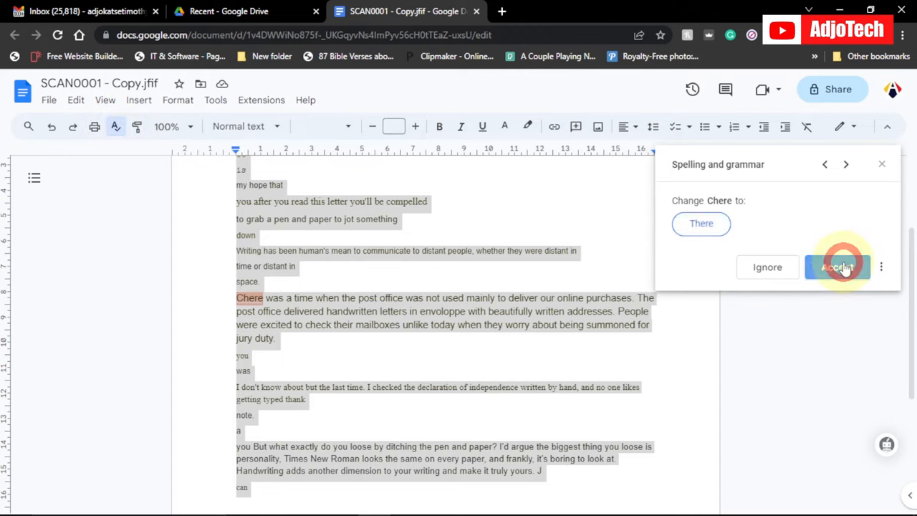
- Accept the fixes, including 'about the', 'lose' and the punctuation before Times, then close the review
left_click(837, 266)
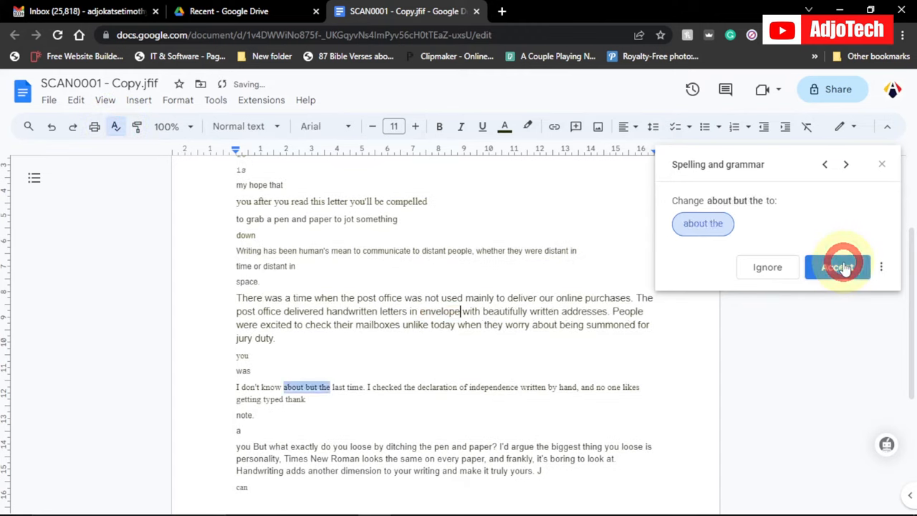
left_click(837, 267)
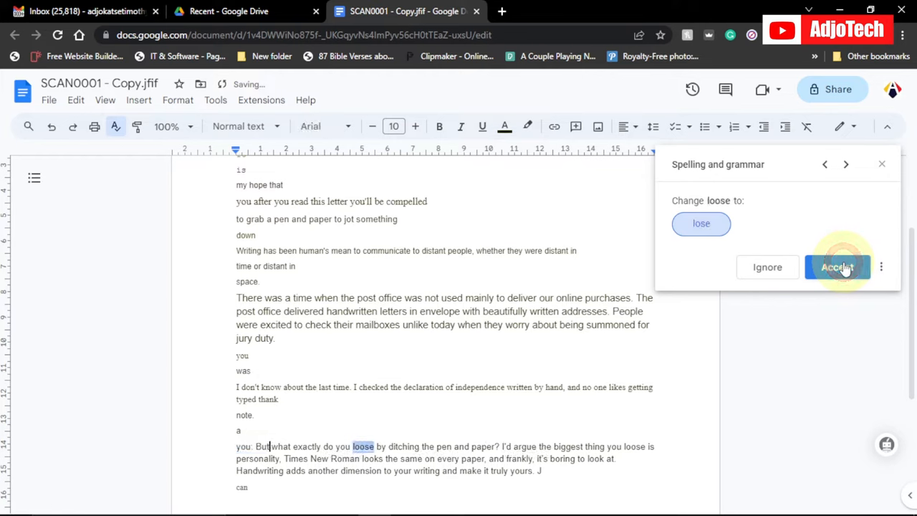
left_click(836, 266)
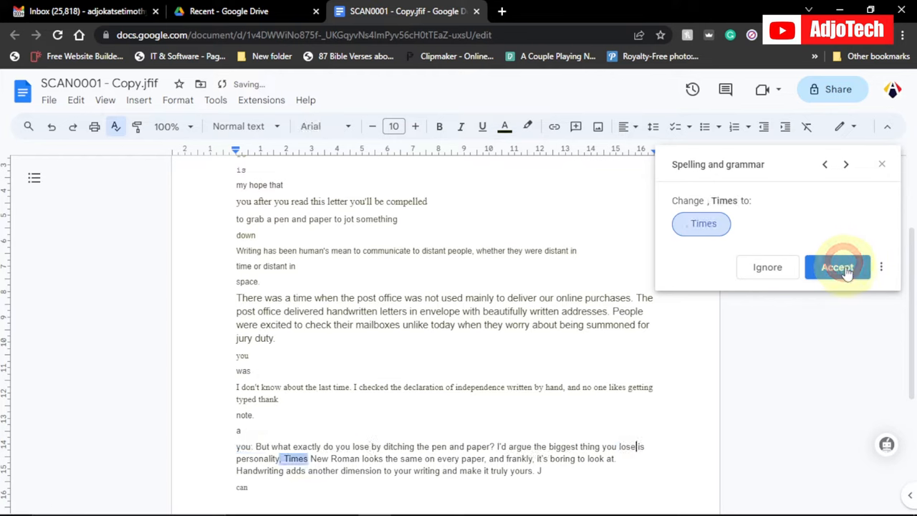
left_click(837, 267)
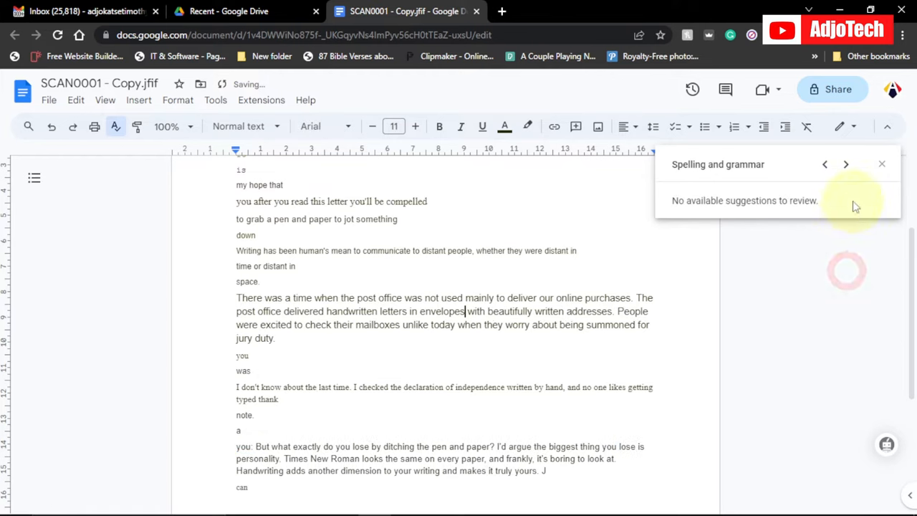
left_click(882, 164)
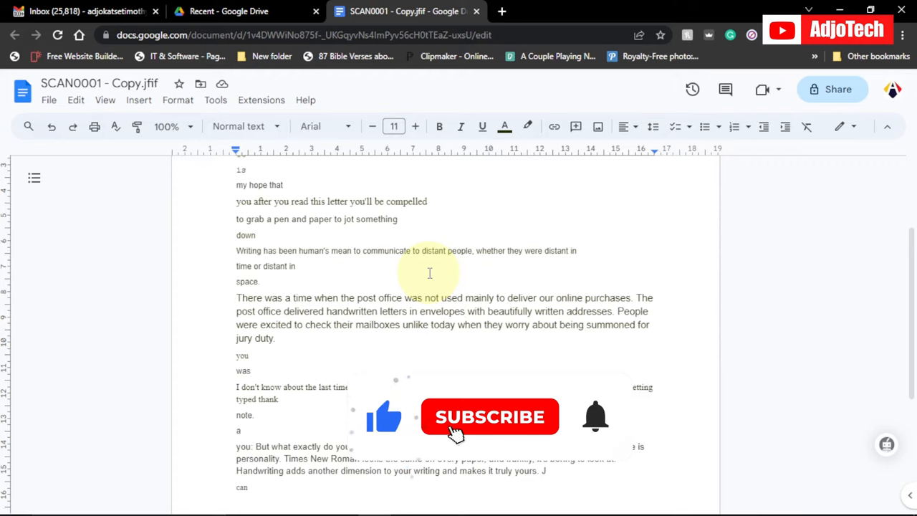
left_click(489, 416)
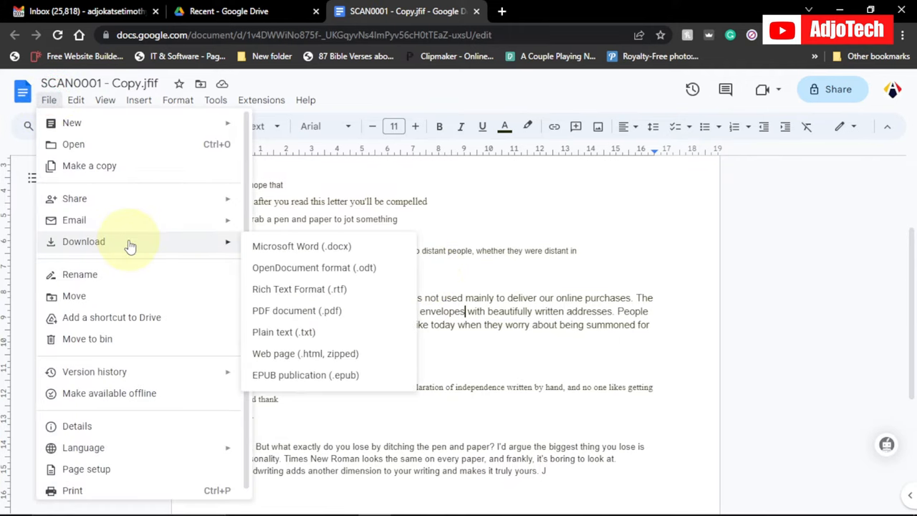
mouse_move(301, 246)
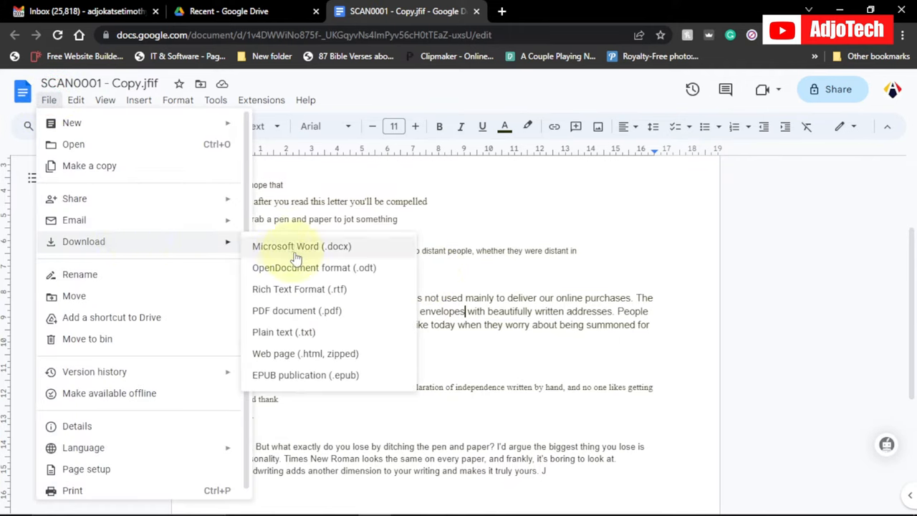
mouse_move(315, 251)
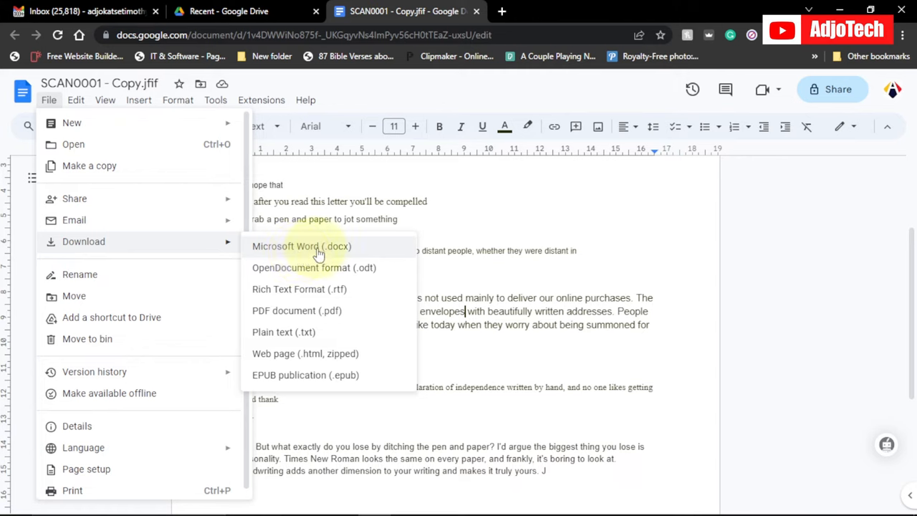
mouse_move(296, 278)
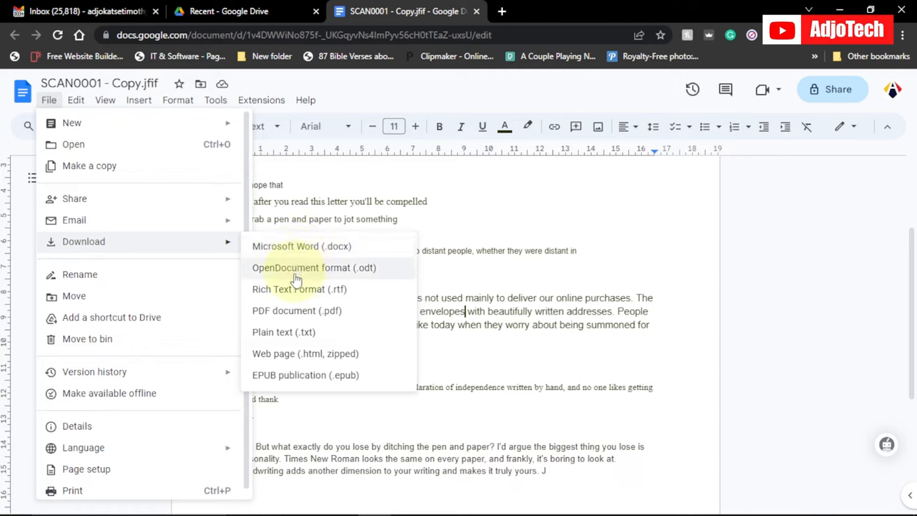
mouse_move(294, 245)
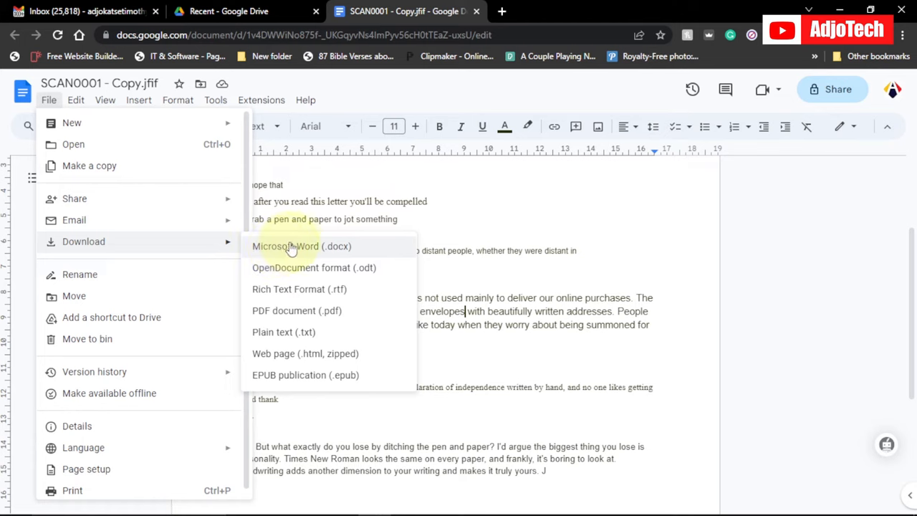
mouse_move(306, 316)
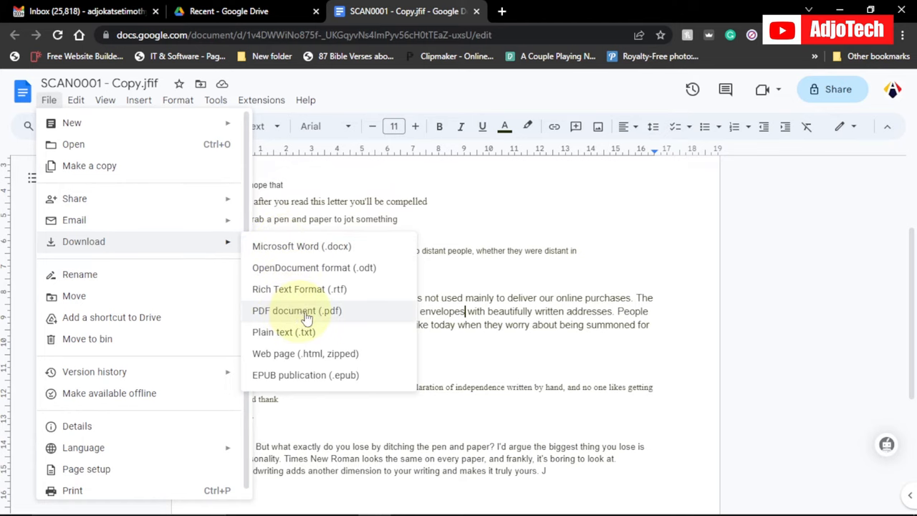
mouse_move(301, 246)
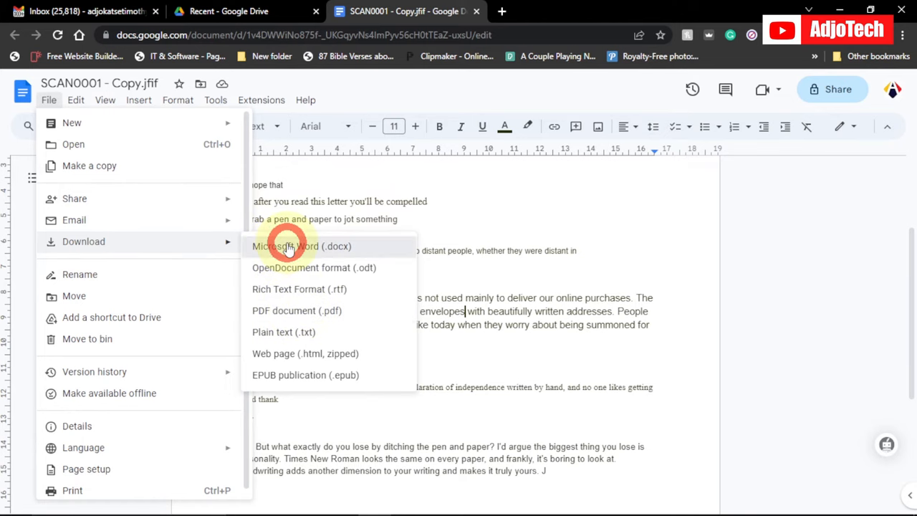
- Download the corrected letter as SCAN0001 - Copy.docx
left_click(287, 247)
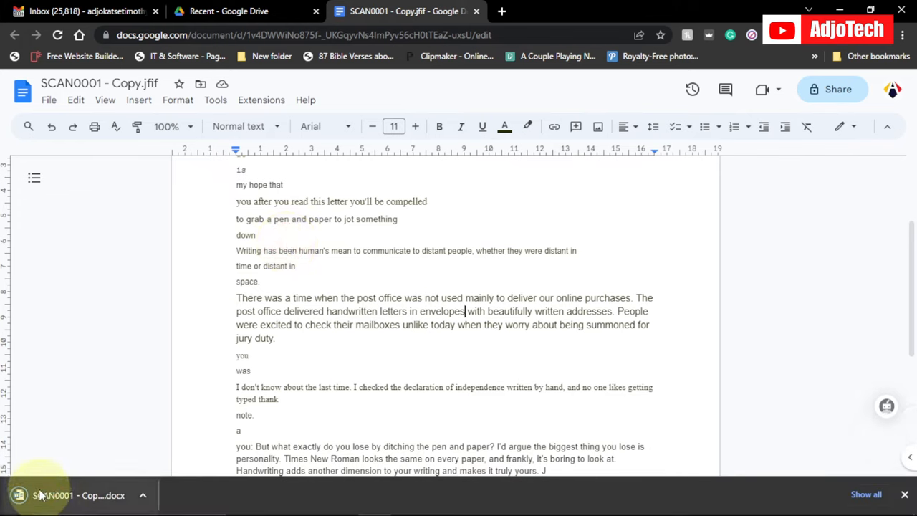
mouse_move(79, 495)
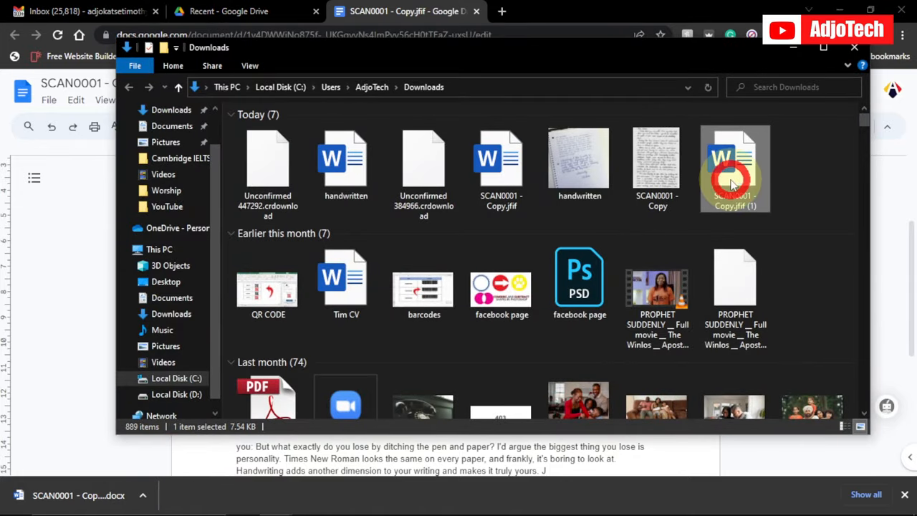
- Open the downloaded SCAN0001 - Copy.jfif (1) Word file from Downloads
double_click(734, 168)
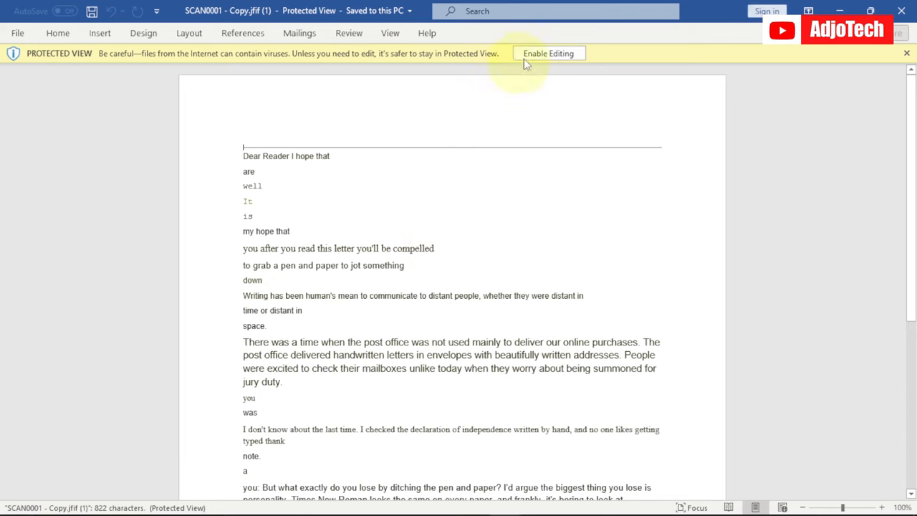
- Enable editing on the Word letter and compare its text with the handwritten scan
left_click(549, 53)
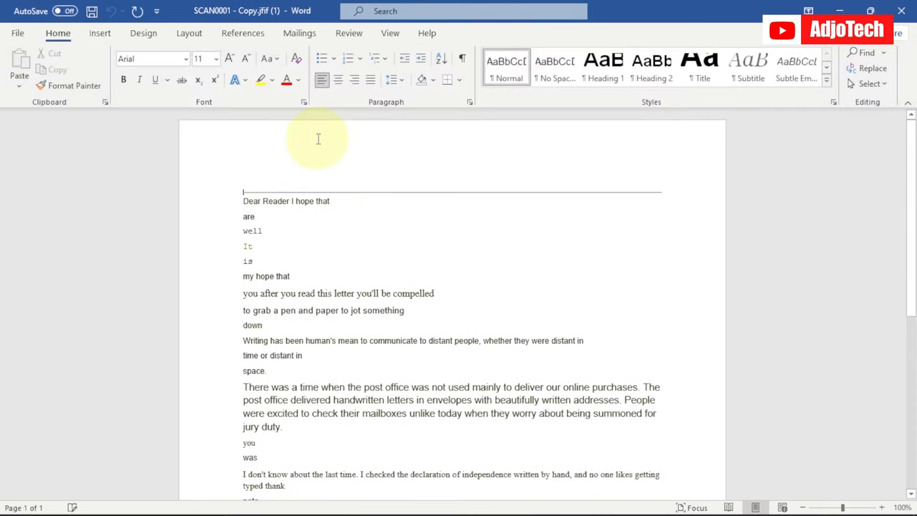
mouse_move(517, 273)
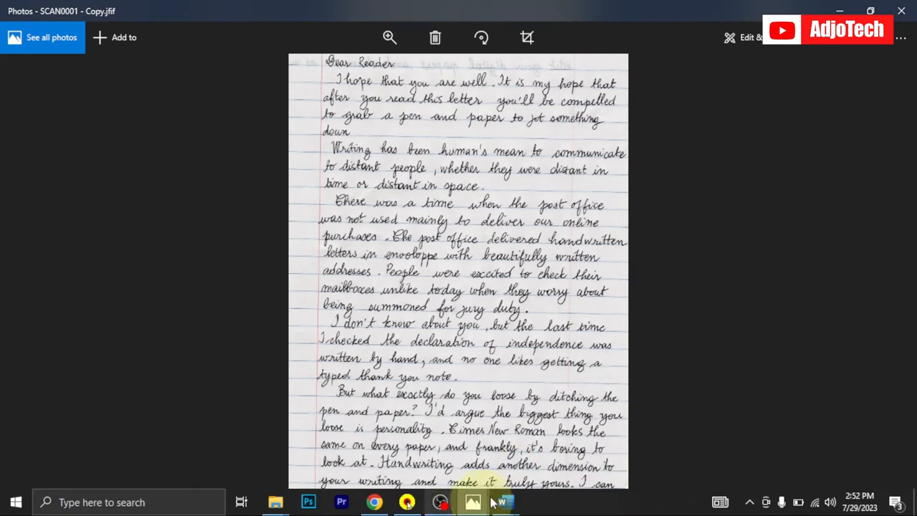
left_click(504, 501)
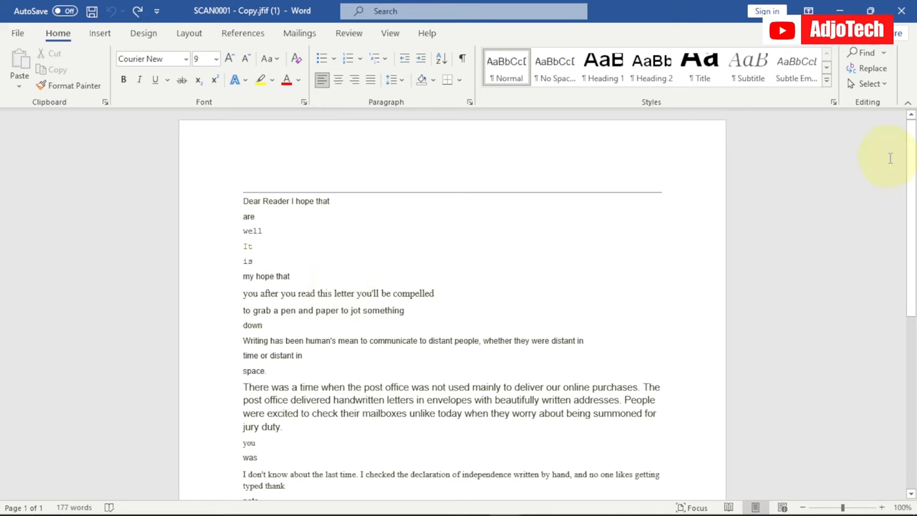
scroll("down", 3)
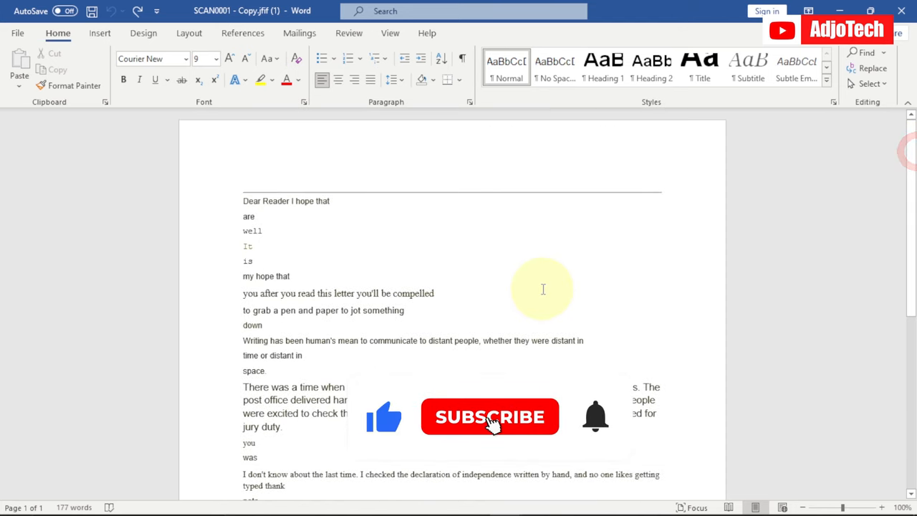
left_click(489, 417)
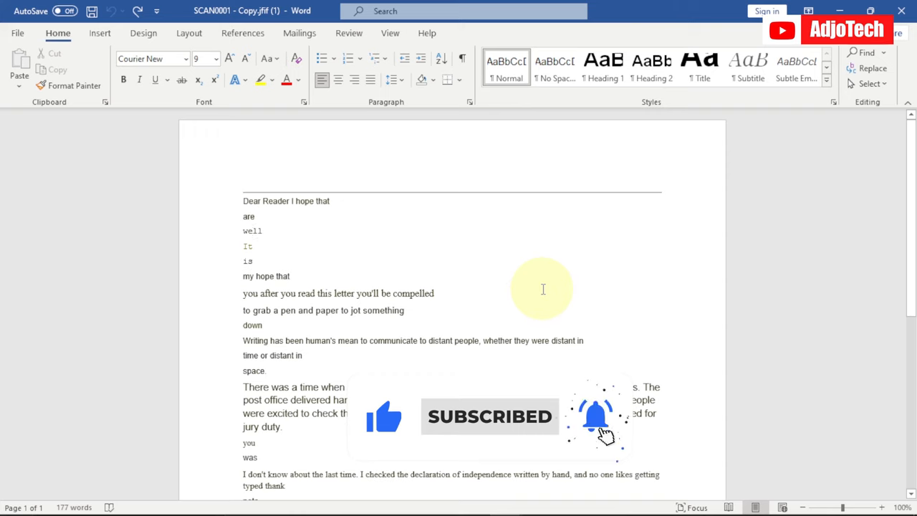